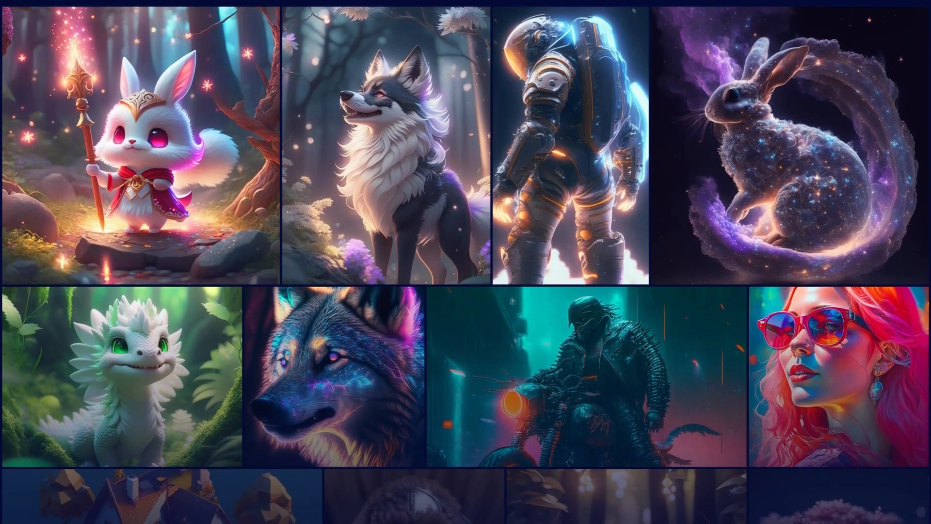
Sign in to Gencraft and scroll to the image generation form's style section.
scroll(down, 3)
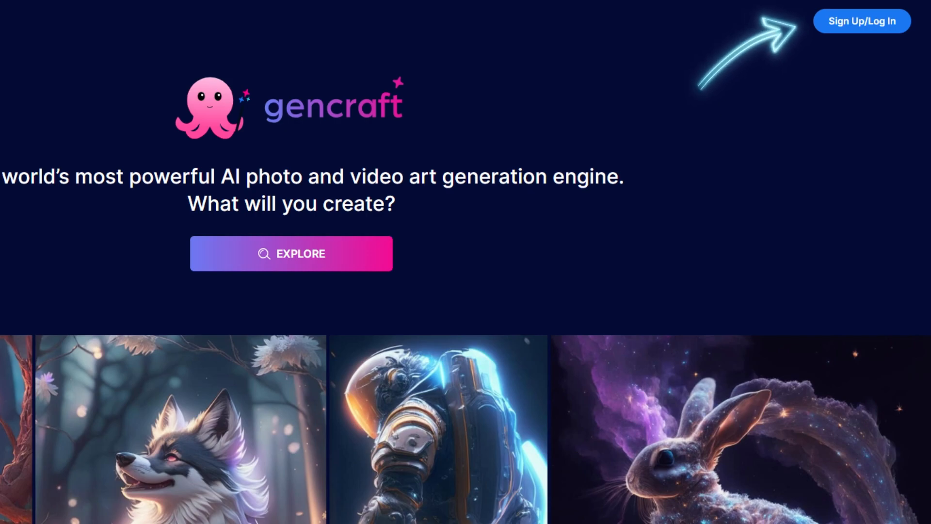
click(862, 21)
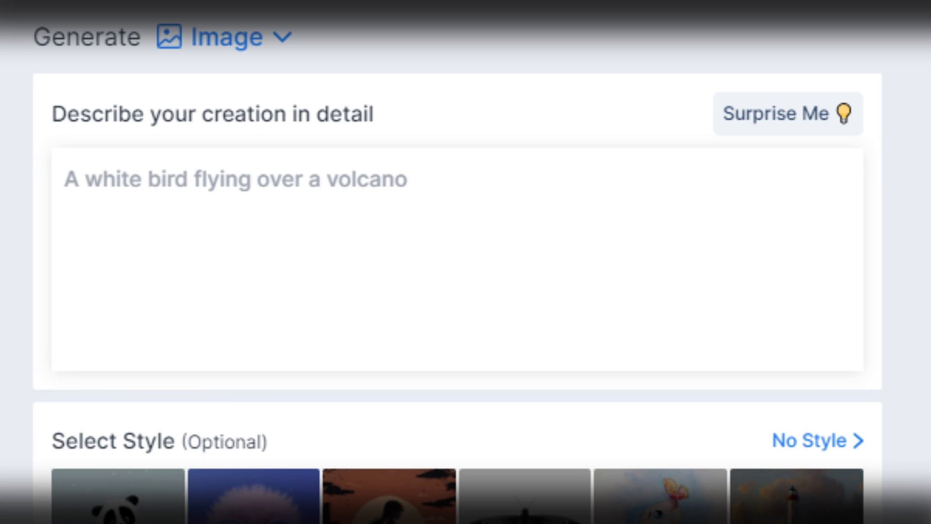
scroll(down, 3)
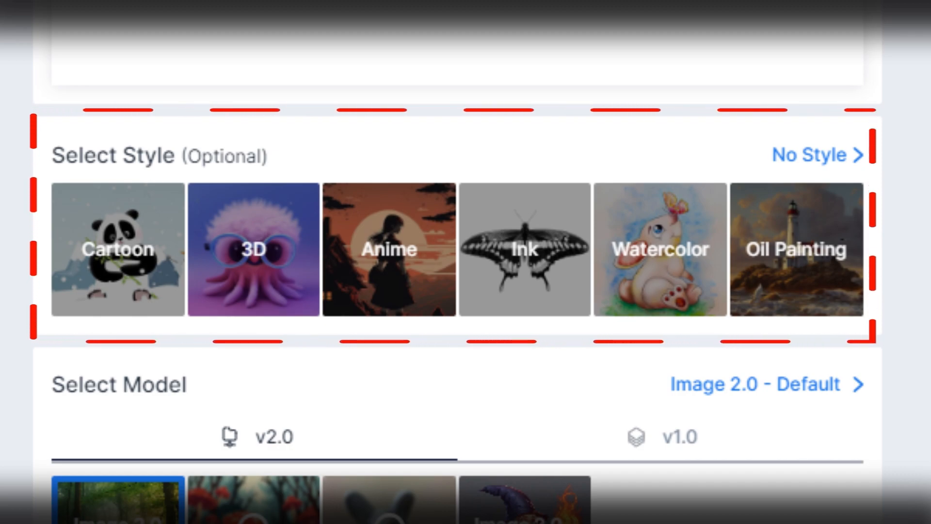
click(253, 249)
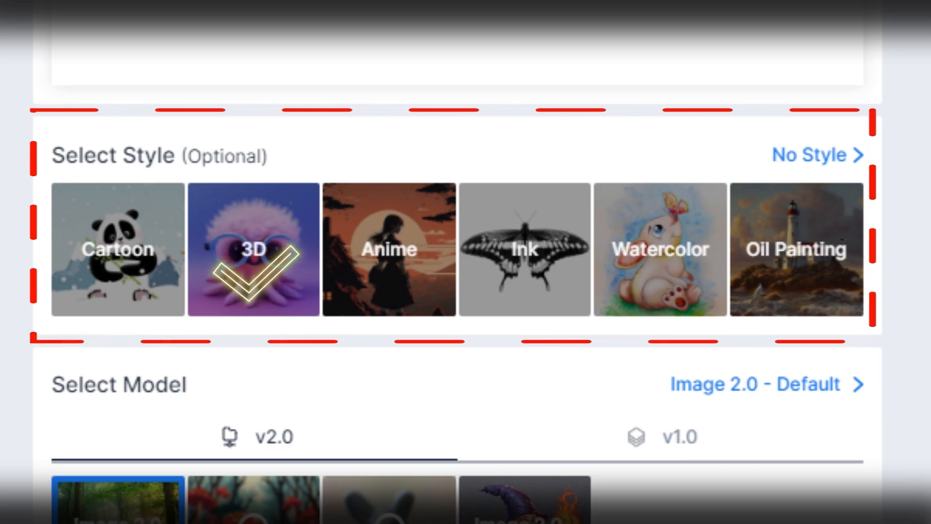
scroll(down, 3)
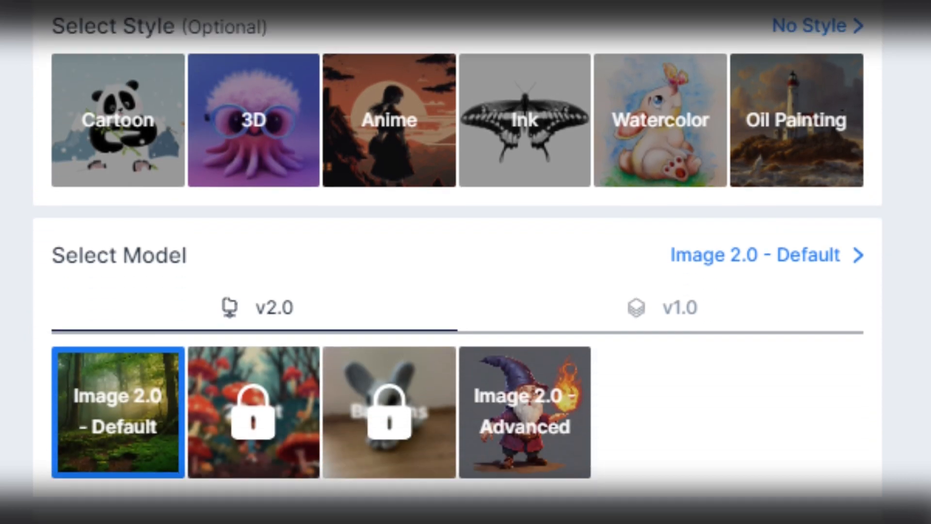
scroll(down, 3)
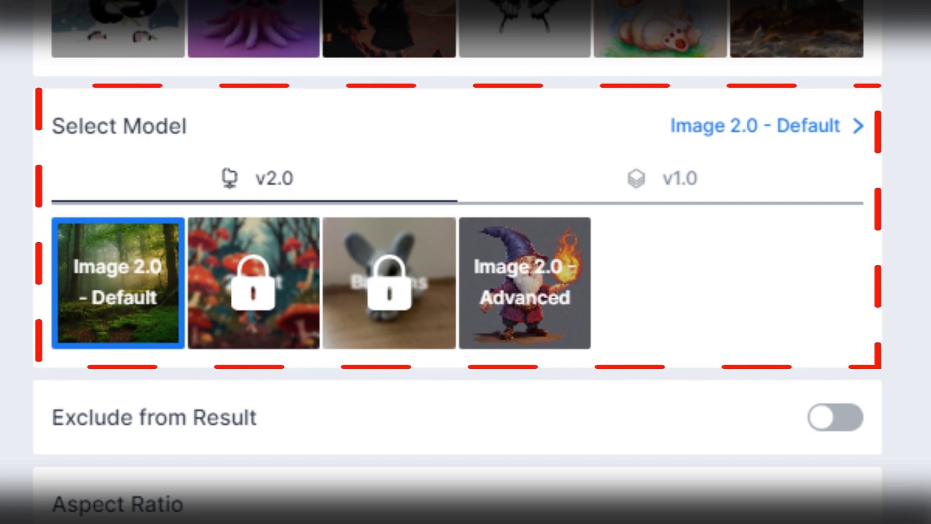
scroll(down, 3)
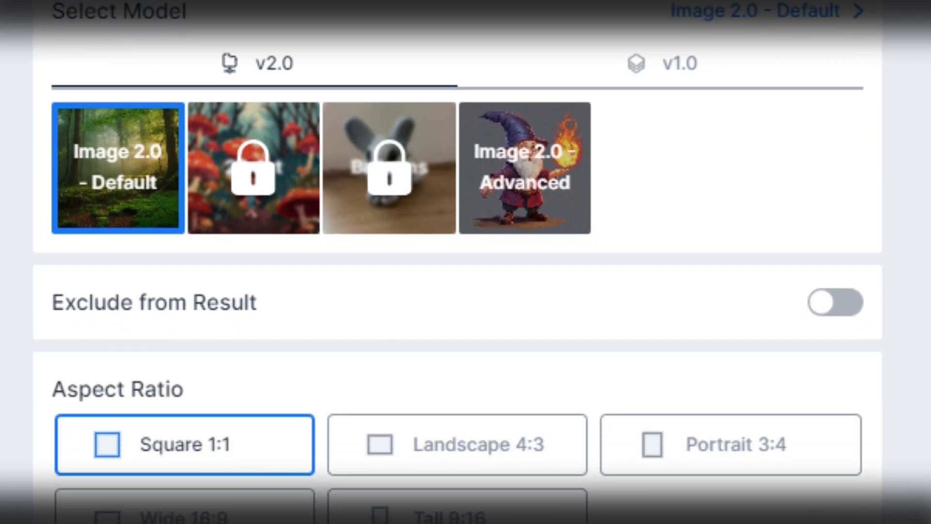
scroll(down, 3)
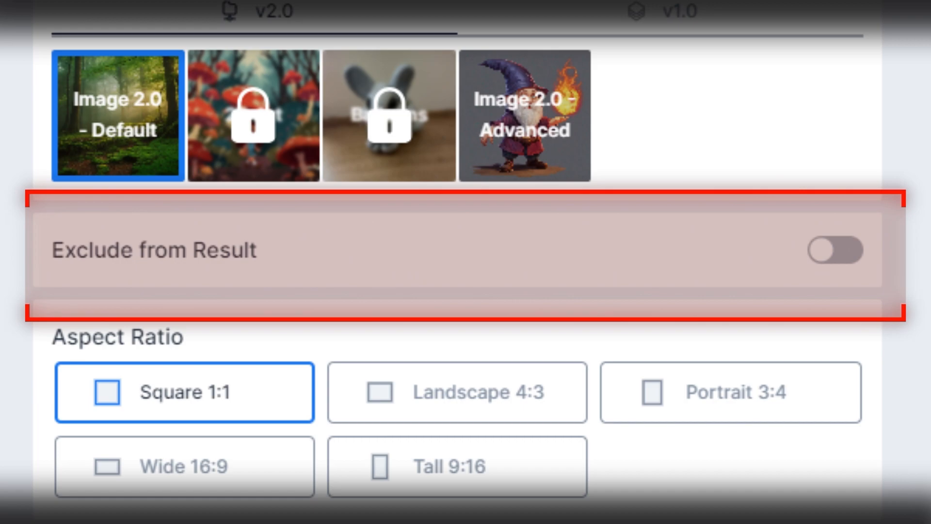
scroll(down, 3)
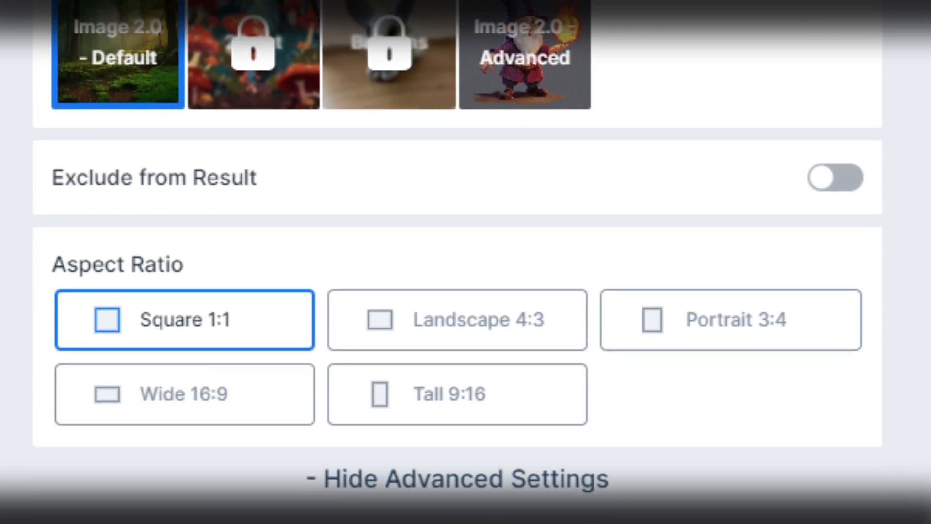
scroll(down, 3)
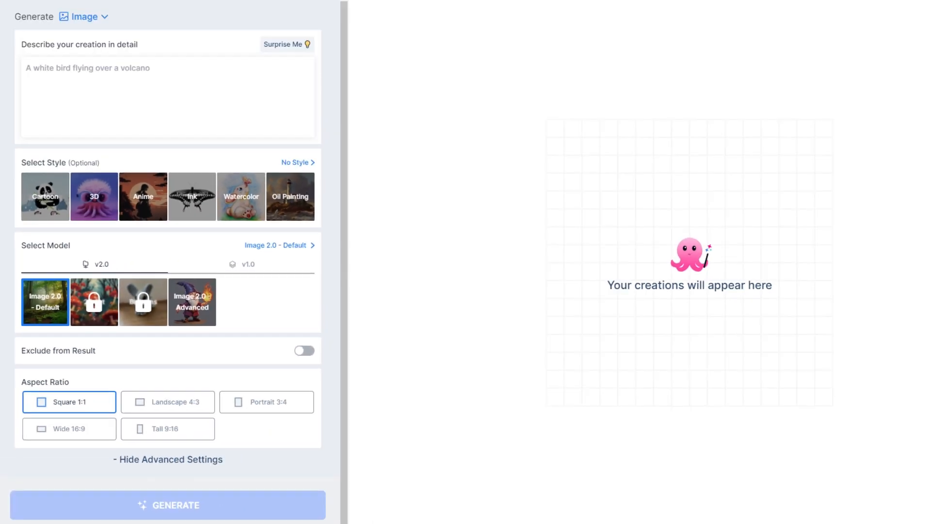
mouse_move(418, 426)
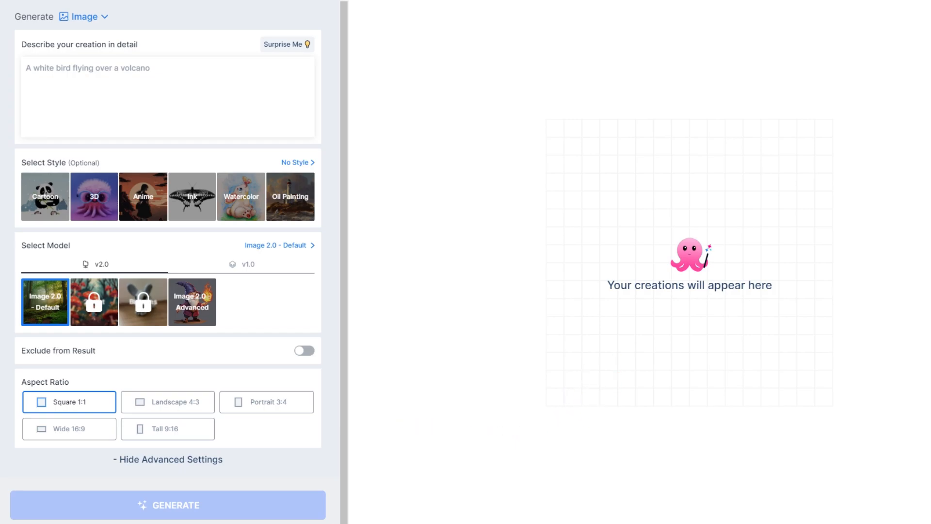
Switch the generator to Video and enter the prompt 'A meteor traveling through space'.
click(83, 16)
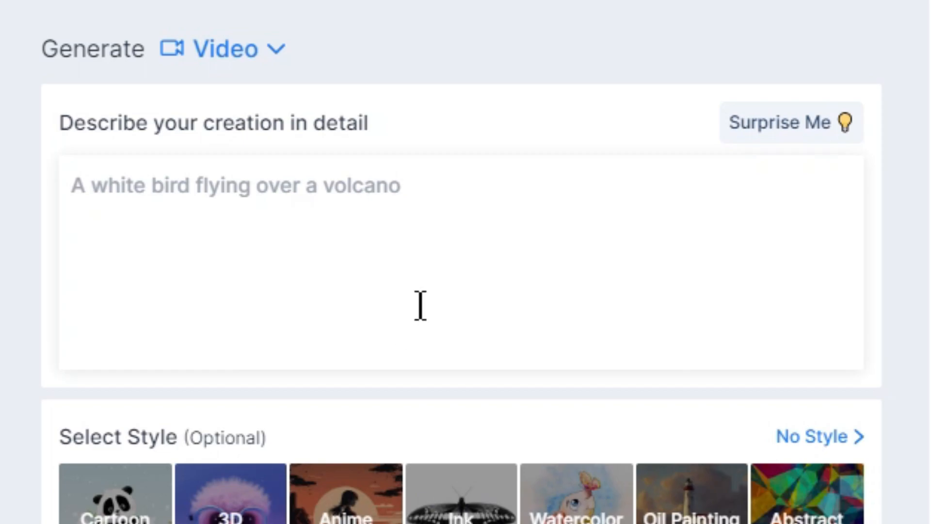
text(A)
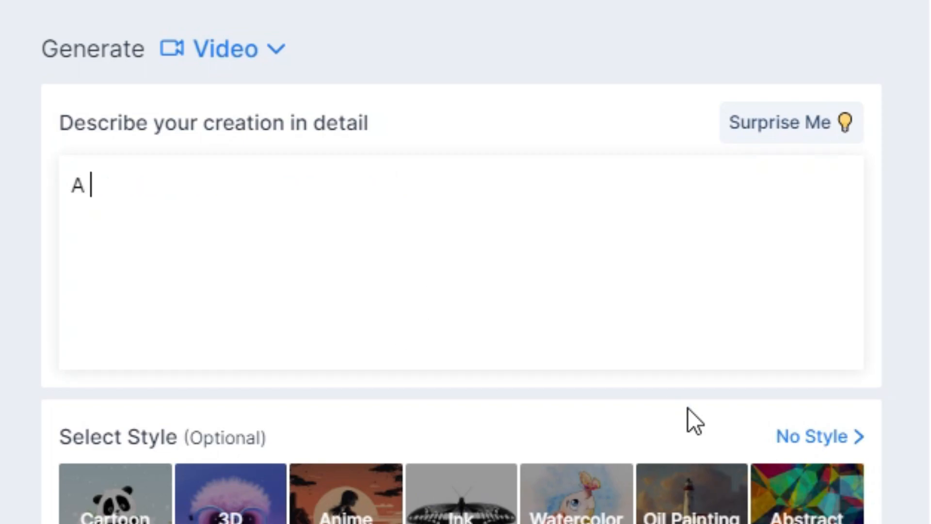
text(meteor traveling throu)
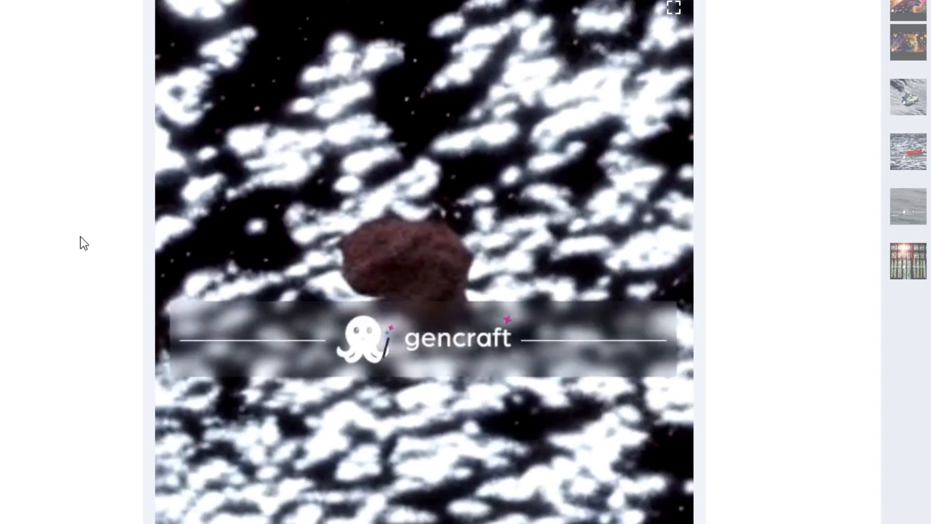
scroll(down, 3)
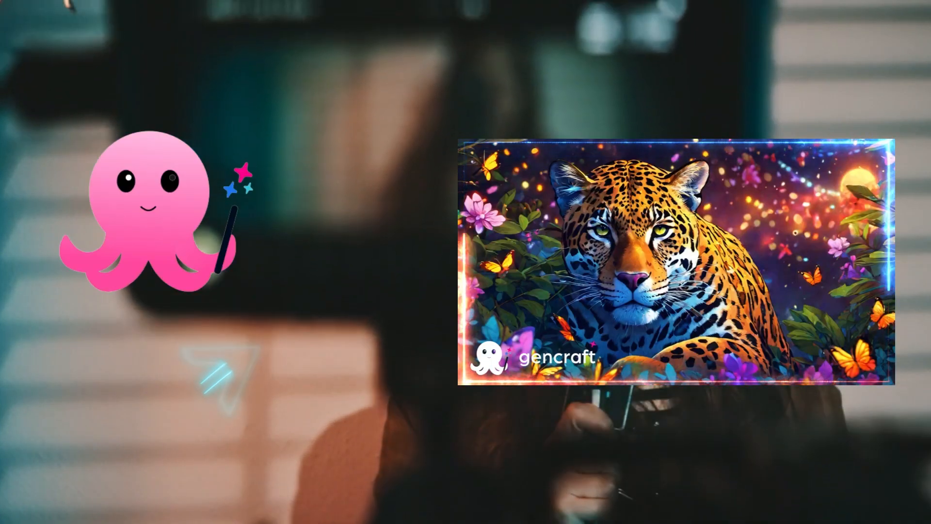
Type 'Jaguar cat surrounded by fireflies and rainbow butterflies' as the image description.
click(237, 57)
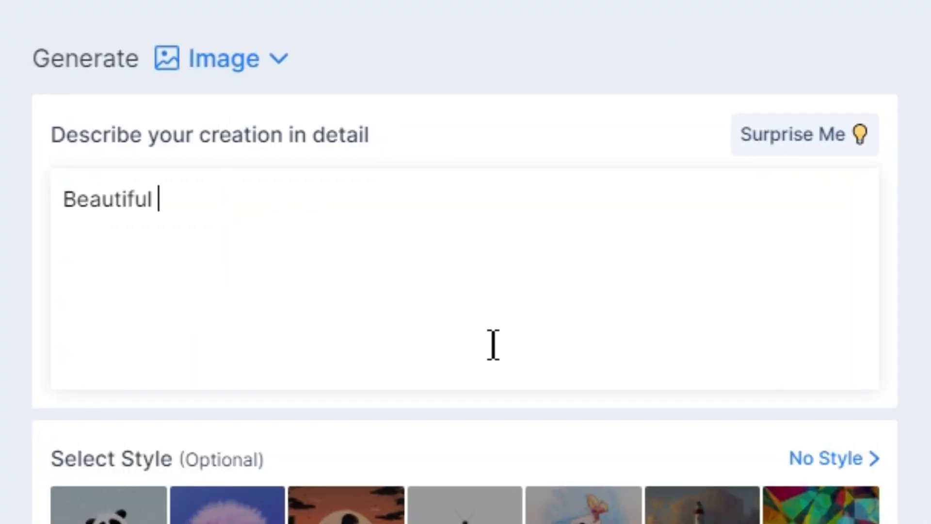
text(Jaguar cat s)
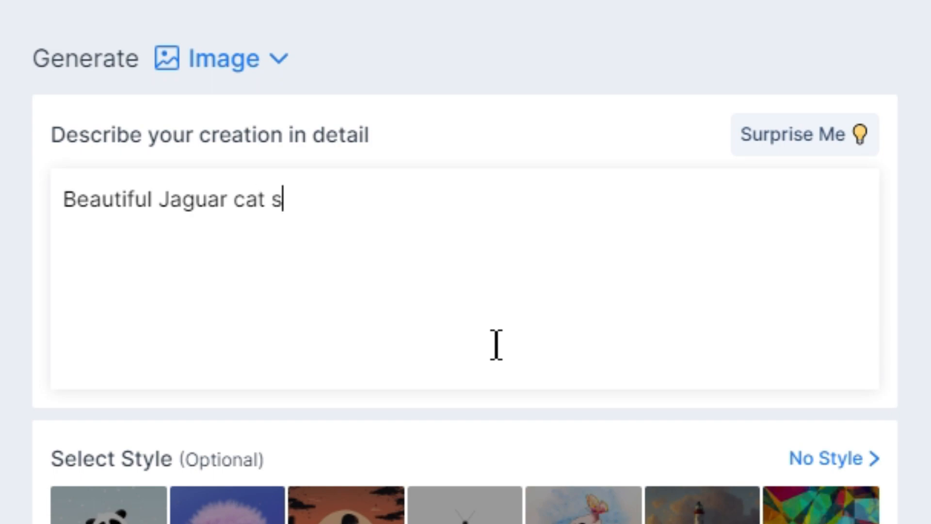
text(urrounded by fireflies and rainbow butter)
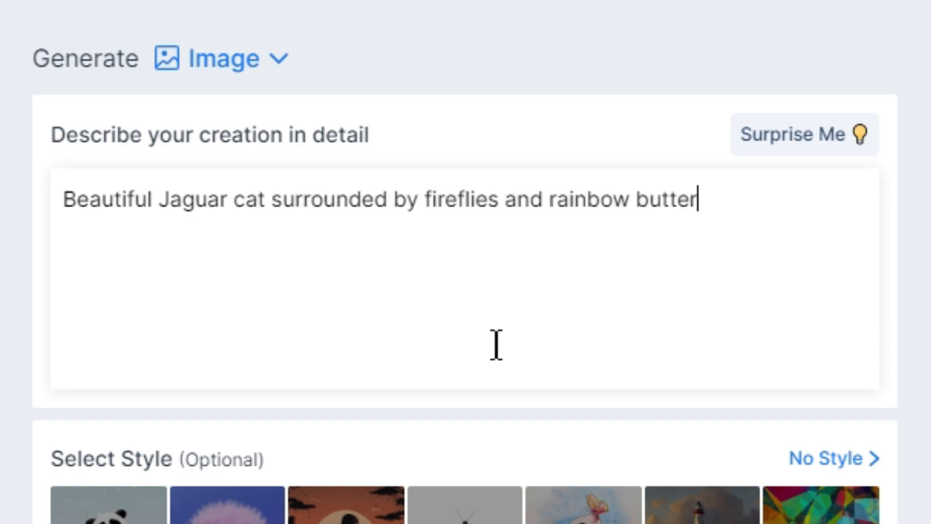
scroll(down, 3)
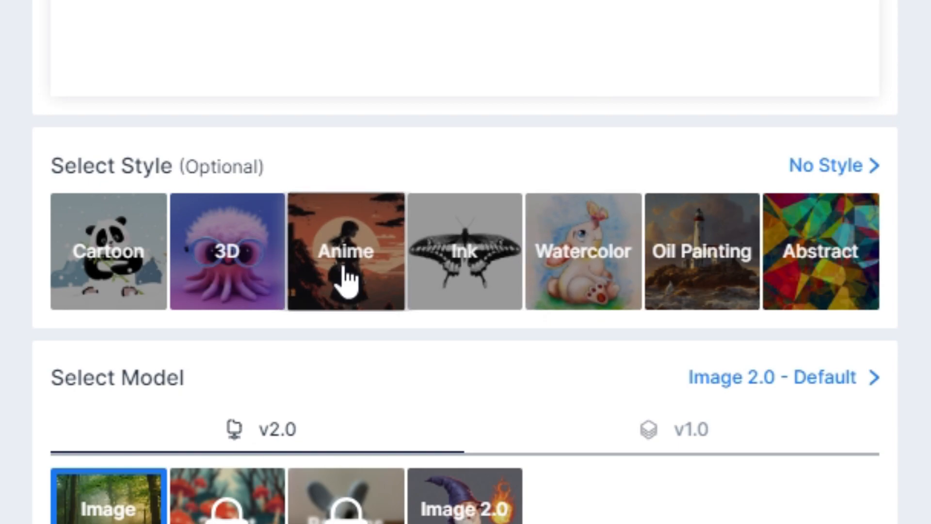
Choose the Wide 16:9 aspect ratio and generate the jaguar image.
scroll(down, 3)
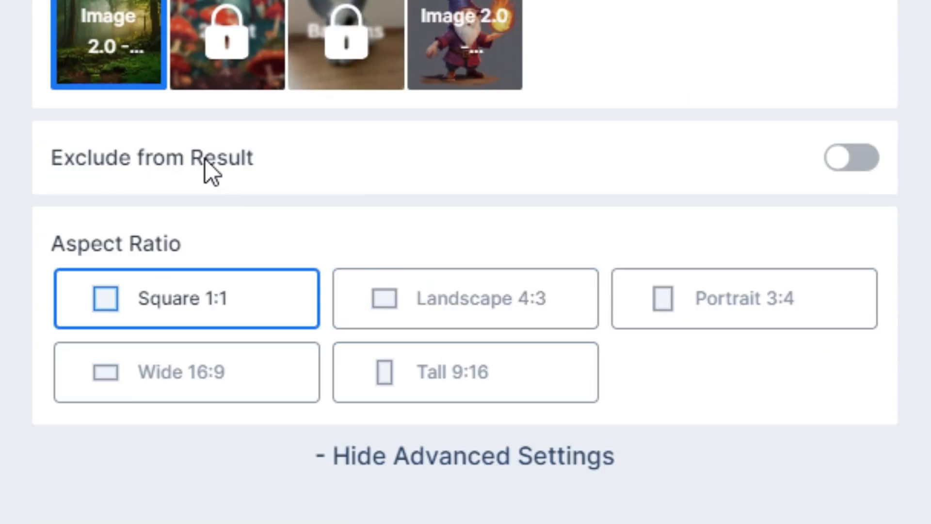
click(186, 372)
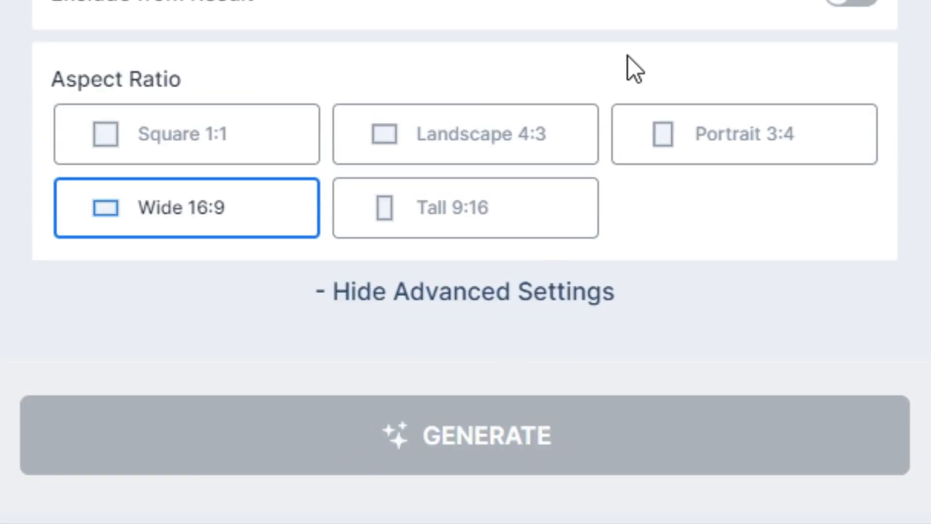
click(465, 435)
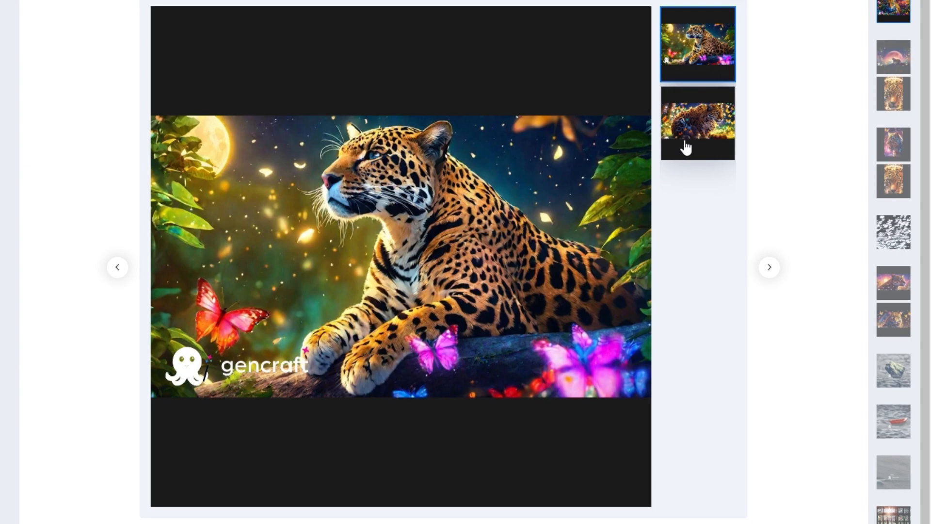
Preview the generated wide jaguar result thumbnail in the viewer.
click(697, 122)
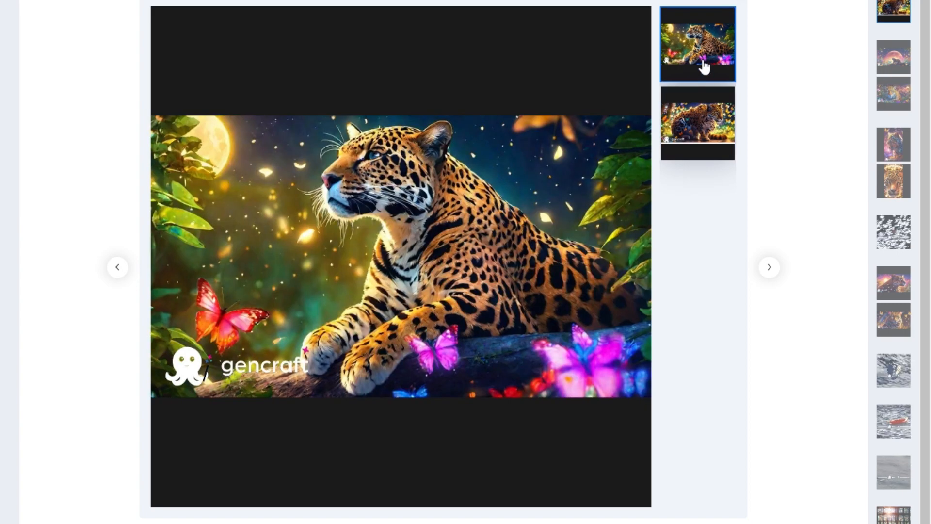
mouse_move(614, 466)
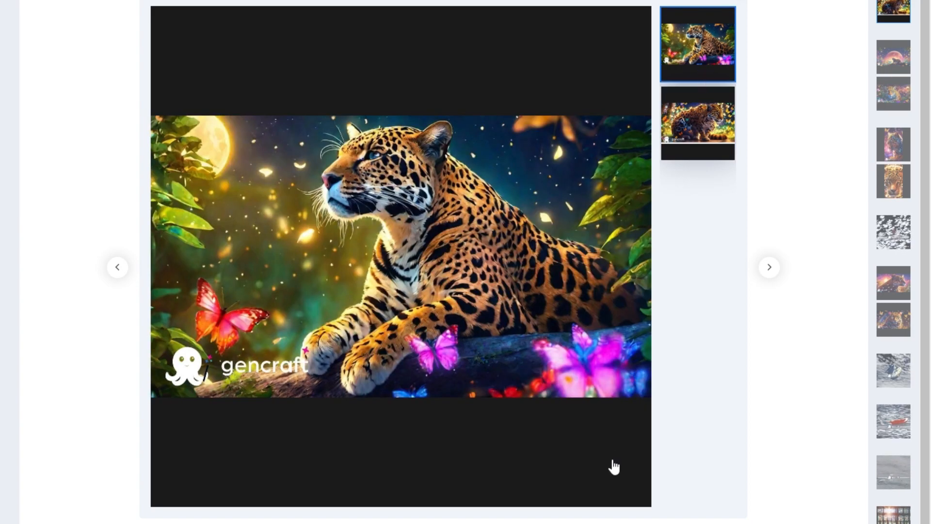